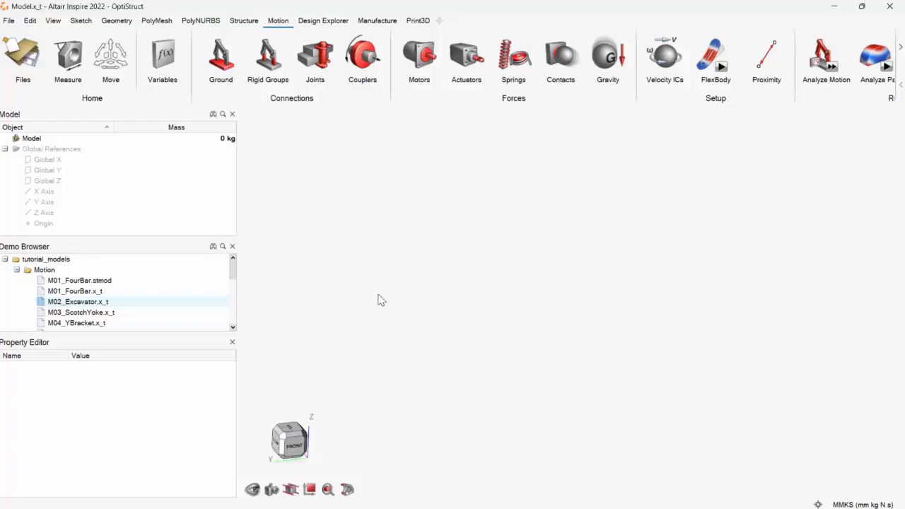
Load the M02_Excavator.x_t tutorial model from the Demo Browser's Motion folder.
{"action": "left_click", "coordinate": [81, 312]}
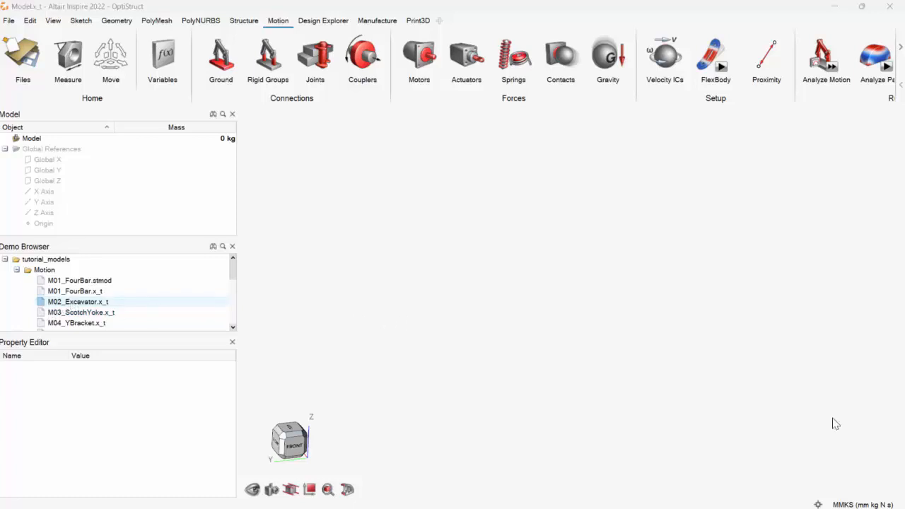
{"action": "double_click", "coordinate": [78, 302]}
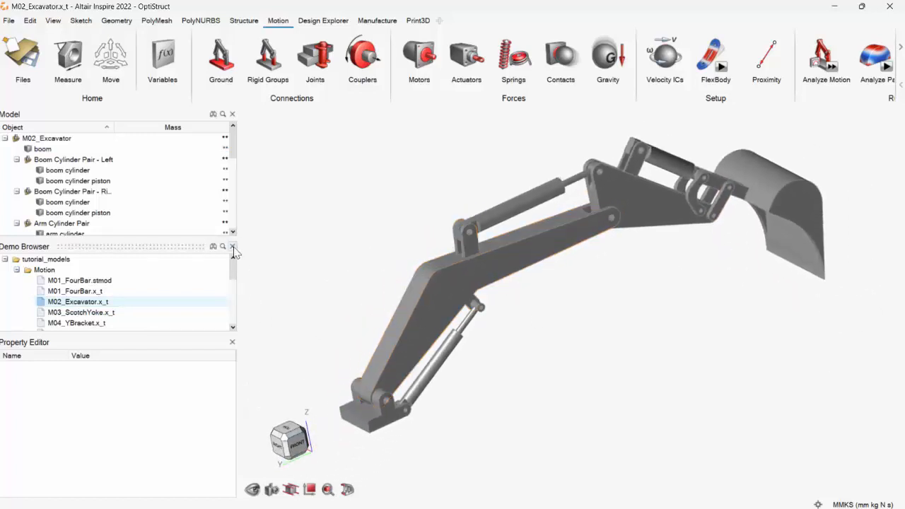
Close the Demo Browser and run a quick motion analysis so part masses total 31307 kg.
{"action": "left_click", "coordinate": [233, 246]}
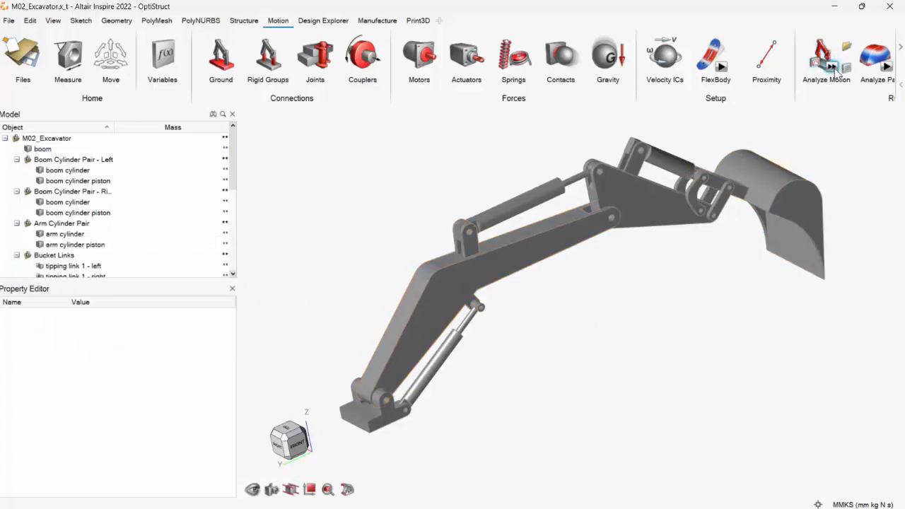
{"action": "left_click", "coordinate": [826, 60]}
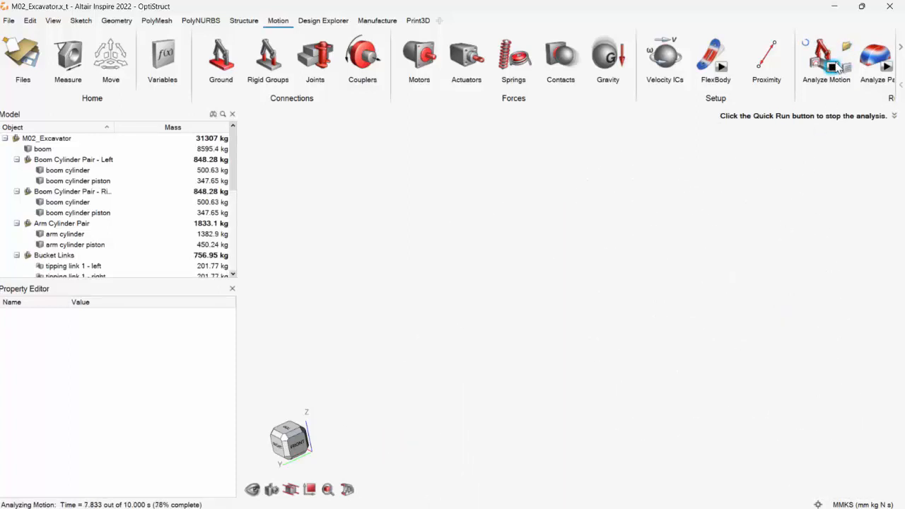
{"action": "left_click", "coordinate": [826, 60]}
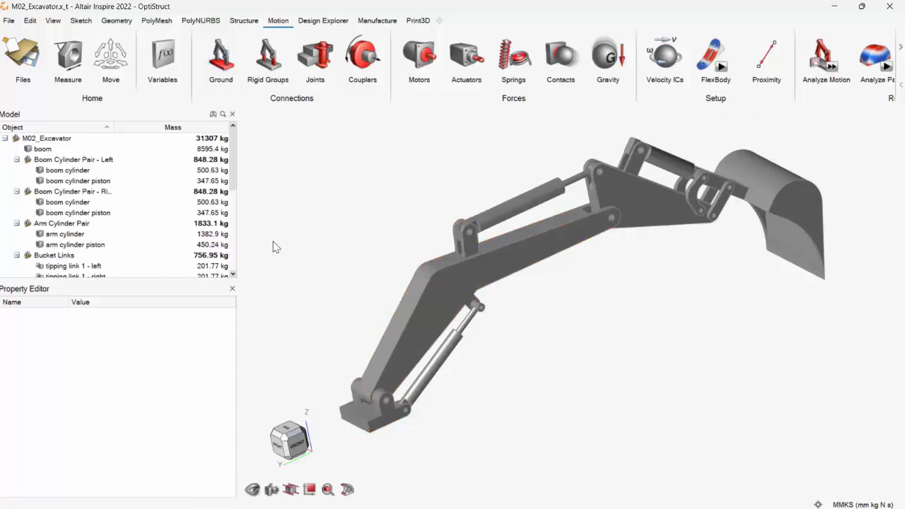
{"action": "mouse_move", "coordinate": [268, 57]}
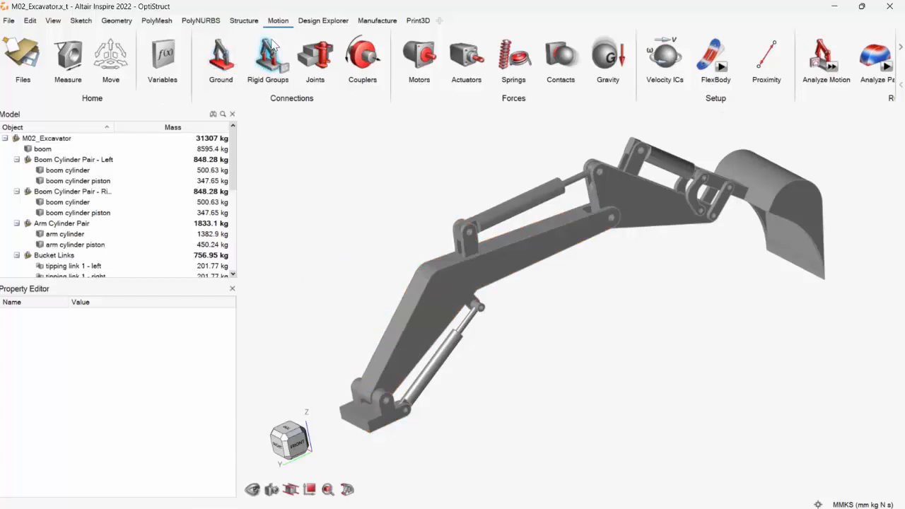
{"action": "mouse_move", "coordinate": [314, 125]}
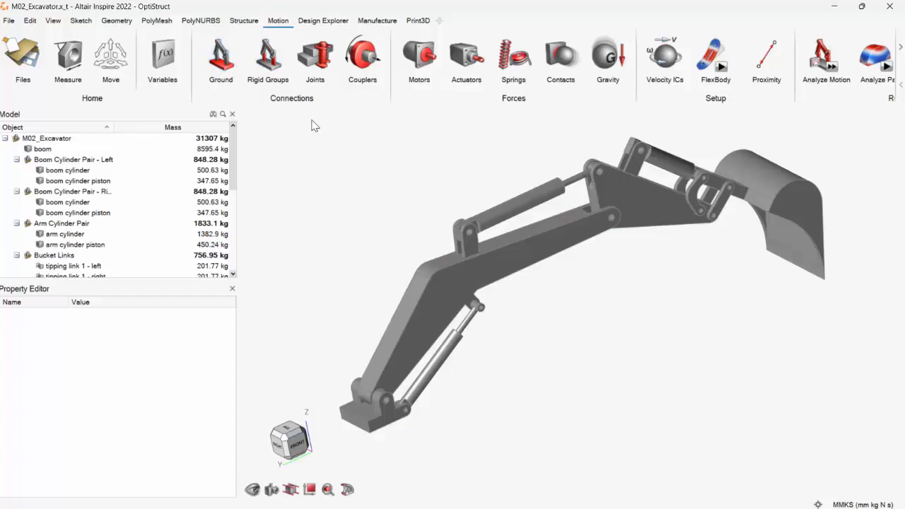
{"action": "mouse_move", "coordinate": [314, 56]}
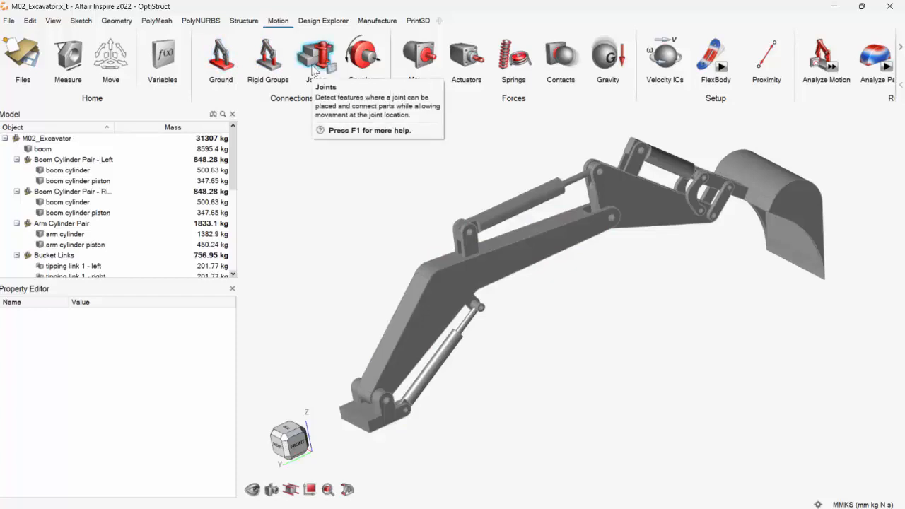
Create joints at all 17 auto-detected pin features and rerun the motion analysis.
{"action": "left_click", "coordinate": [315, 60]}
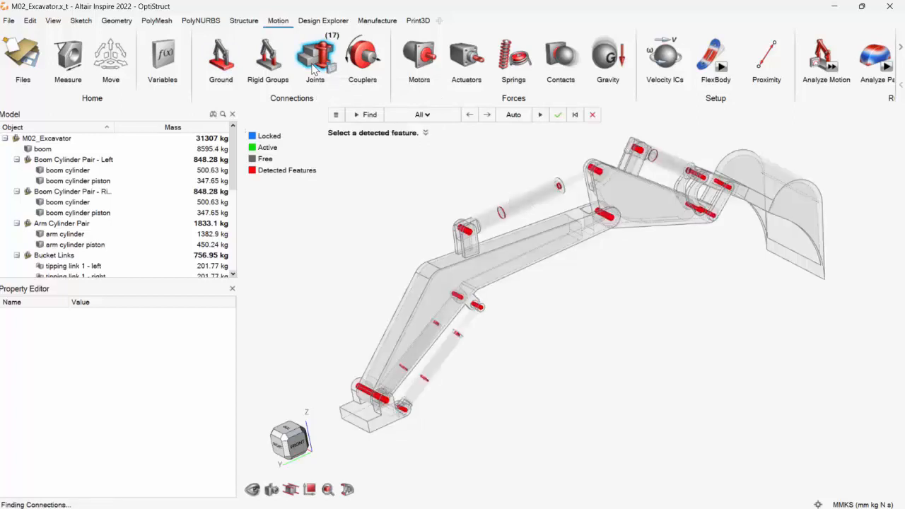
{"action": "mouse_move", "coordinate": [361, 108]}
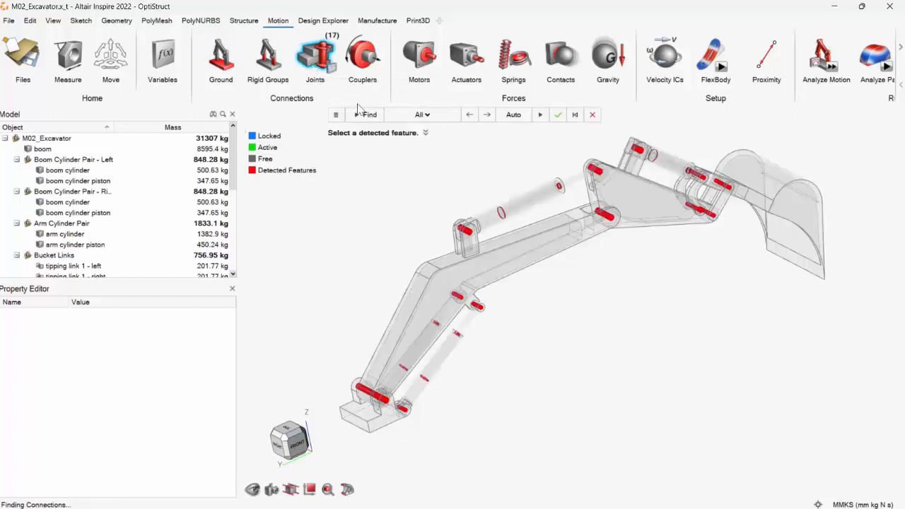
{"action": "left_click", "coordinate": [592, 114]}
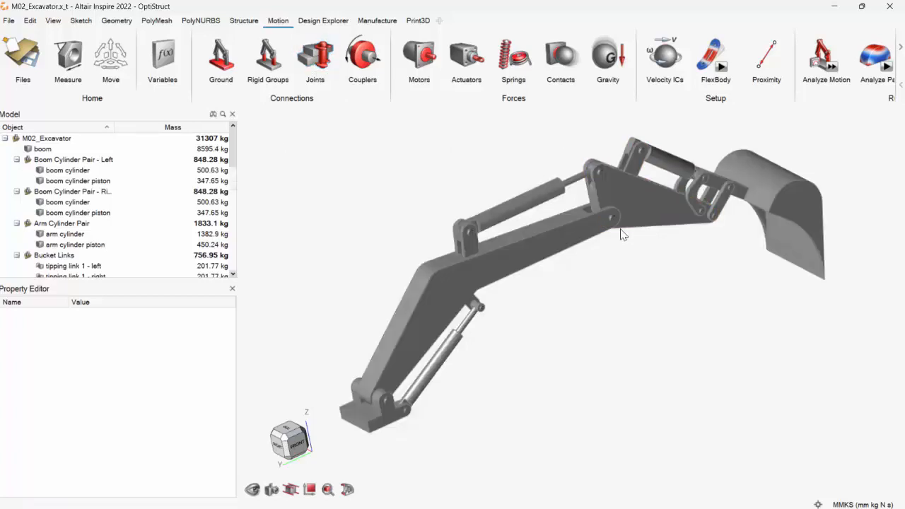
{"action": "left_click", "coordinate": [826, 60]}
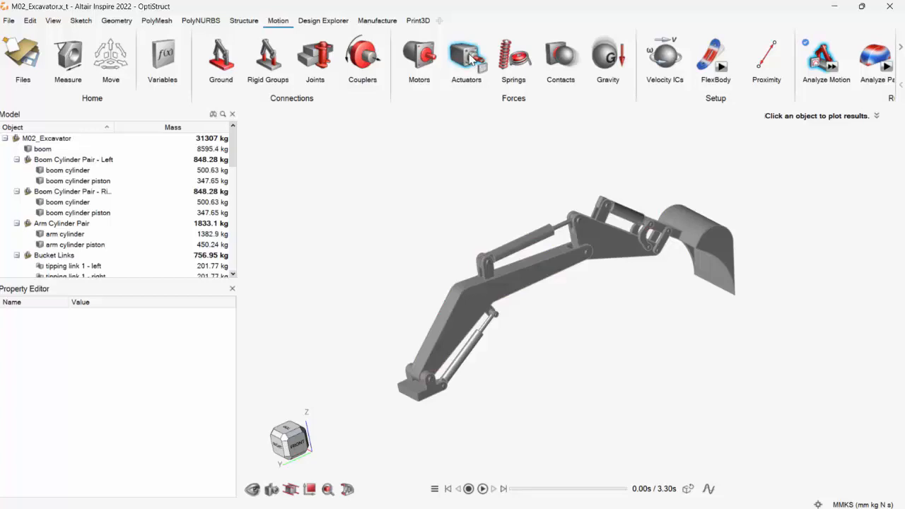
Detect the four hydraulic cylinder pairs as actuator candidates with the Actuators tool.
{"action": "left_click", "coordinate": [466, 58]}
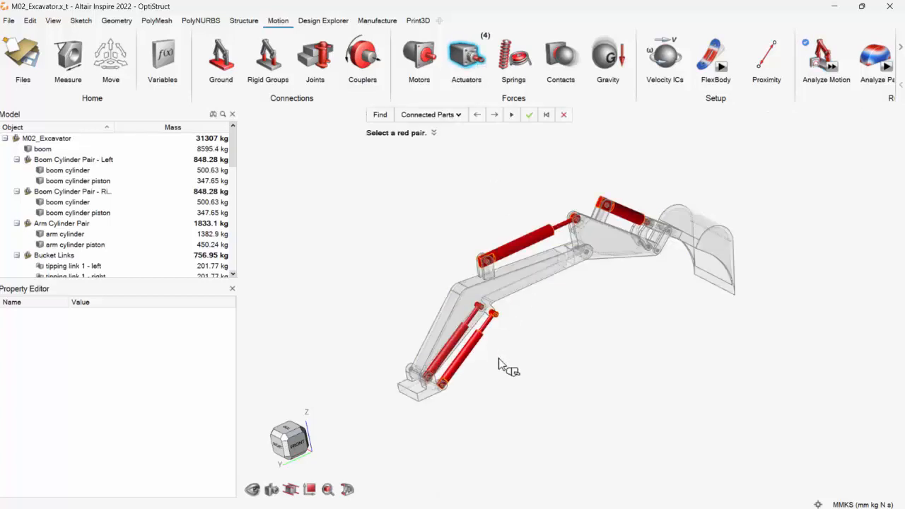
{"action": "mouse_move", "coordinate": [503, 364]}
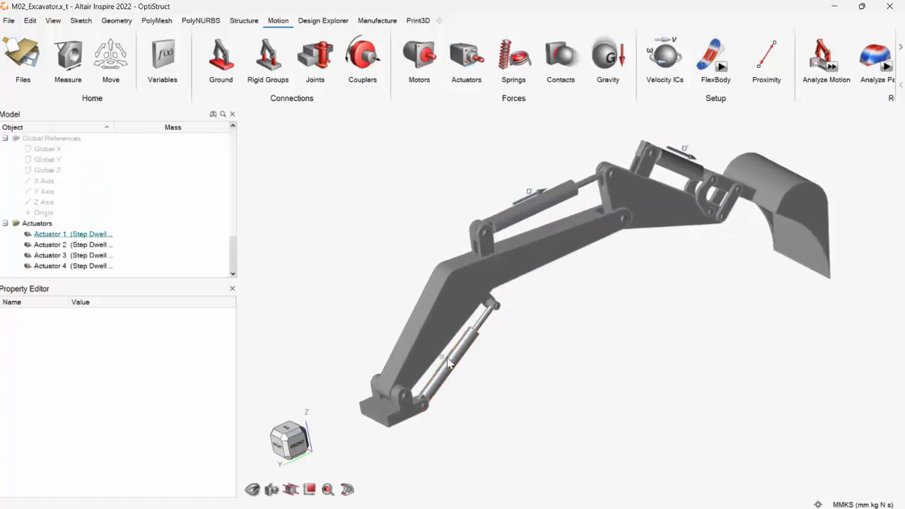
Review Actuator 1 and 2 step-dwell displacement settings on the boom cylinder, then rerun the analysis.
{"action": "left_click", "coordinate": [73, 233]}
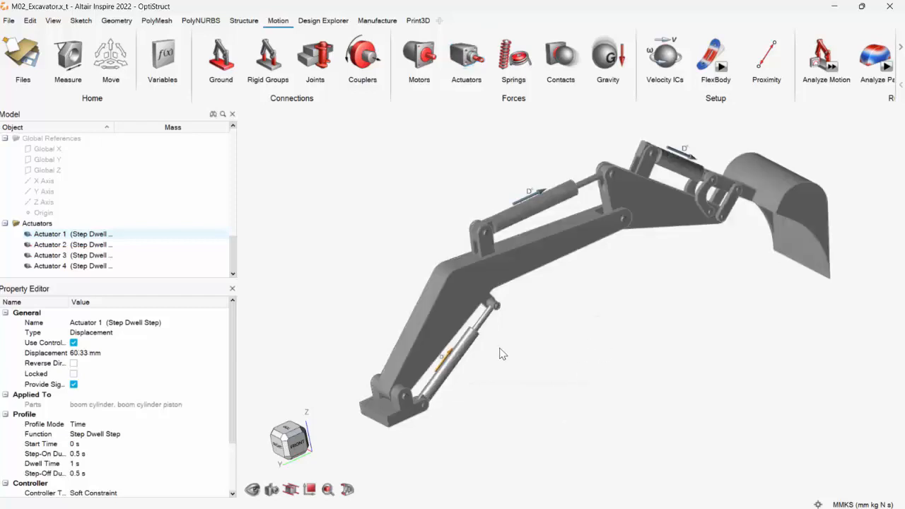
{"action": "left_click_drag", "start_coordinate": [499, 353], "coordinate": [568, 249]}
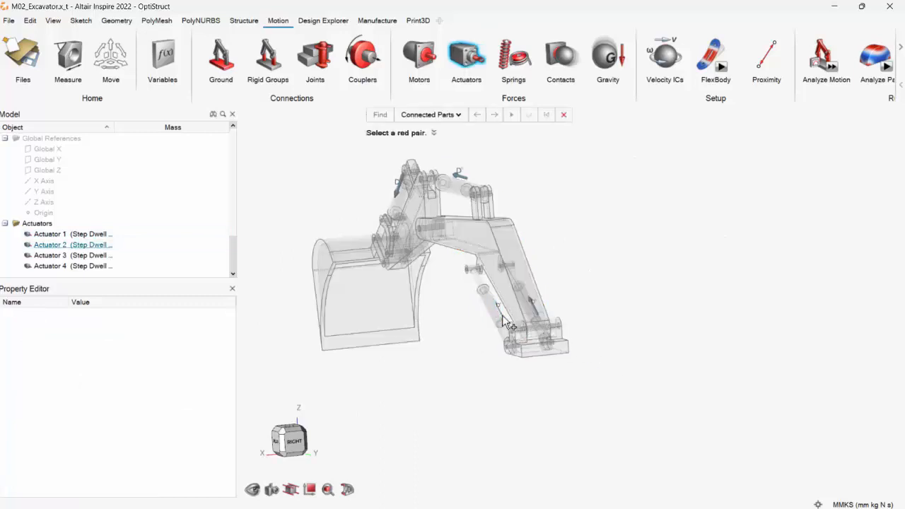
{"action": "left_click", "coordinate": [50, 244]}
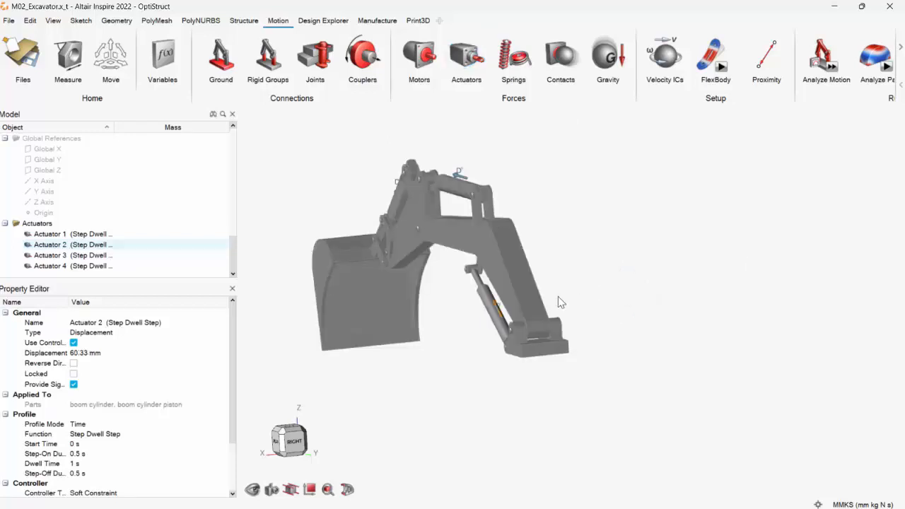
{"action": "left_click_drag", "start_coordinate": [558, 301], "coordinate": [565, 202]}
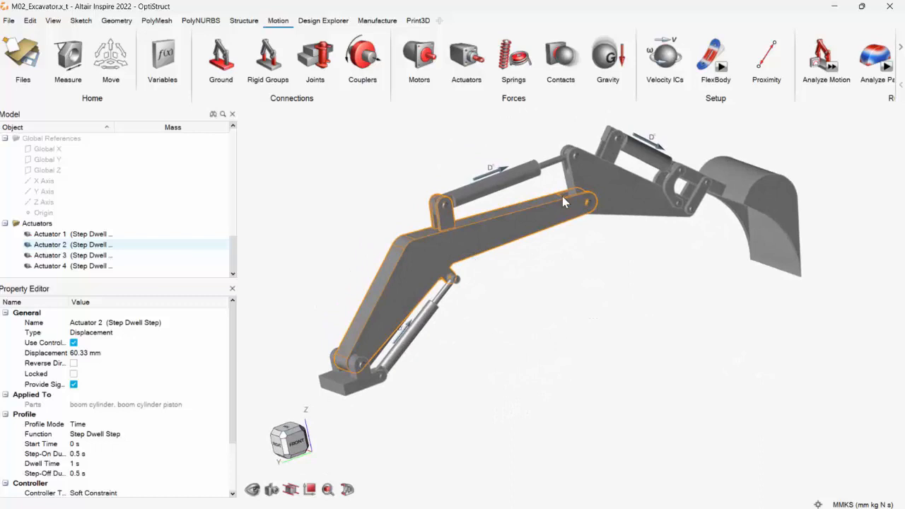
{"action": "left_click", "coordinate": [826, 60]}
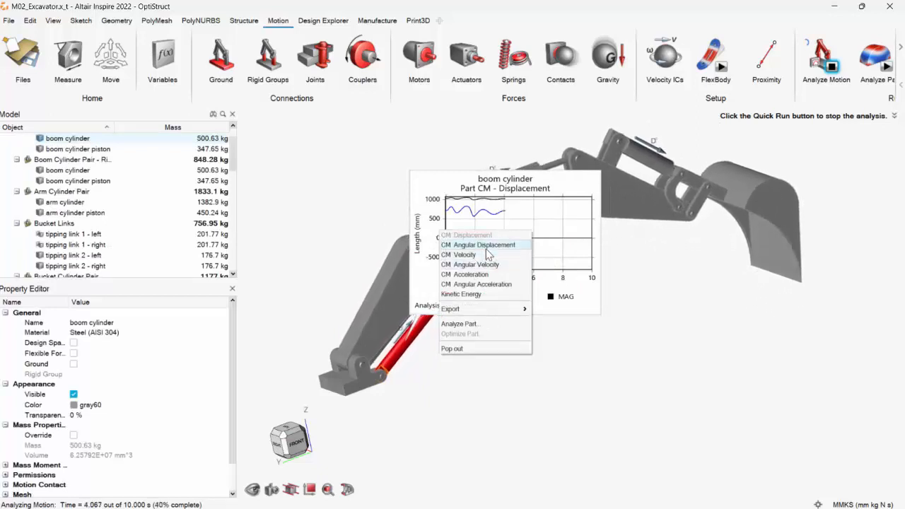
Plot the boom cylinder's CM angular displacement, velocity and acceleration, then close the plot.
{"action": "left_click", "coordinate": [484, 244]}
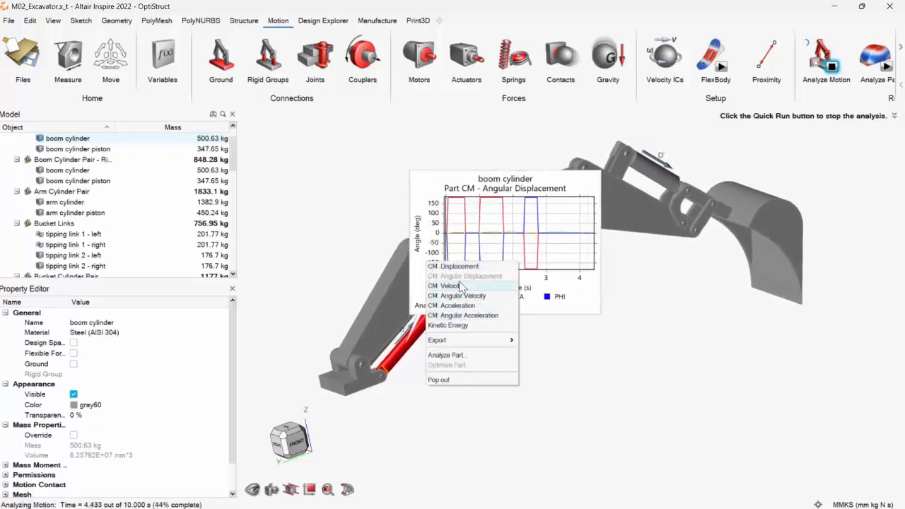
{"action": "left_click", "coordinate": [450, 286]}
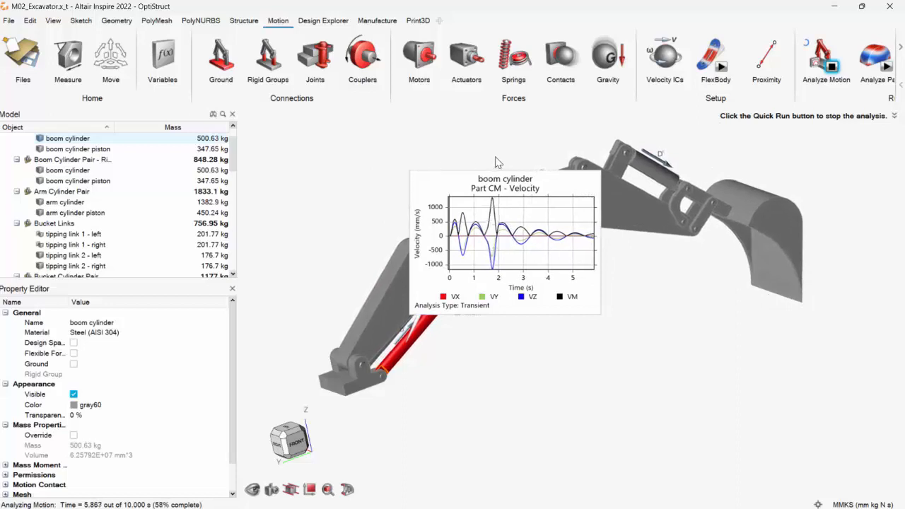
{"action": "right_click", "coordinate": [505, 233]}
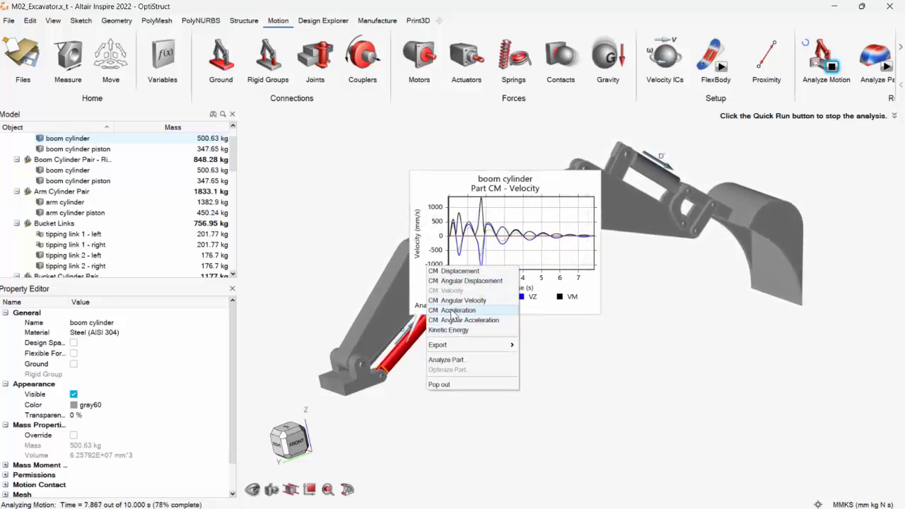
{"action": "left_click", "coordinate": [458, 310]}
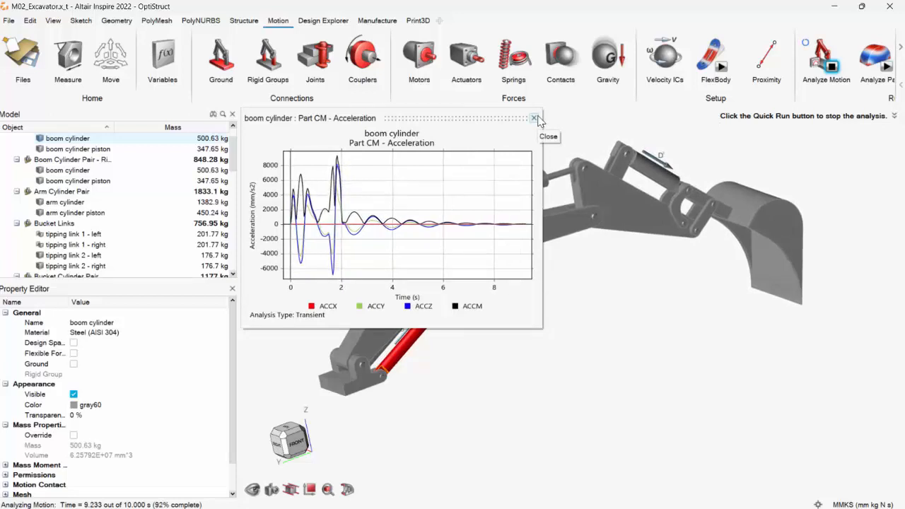
{"action": "left_click", "coordinate": [535, 118]}
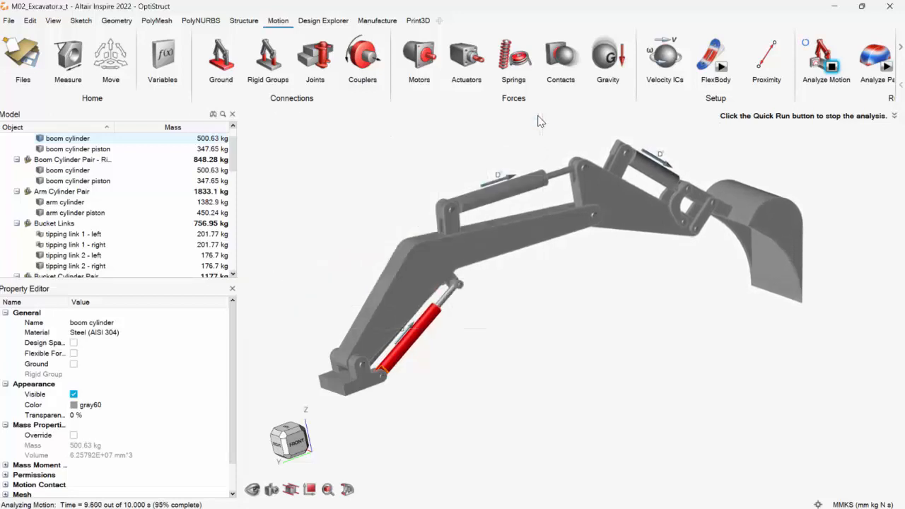